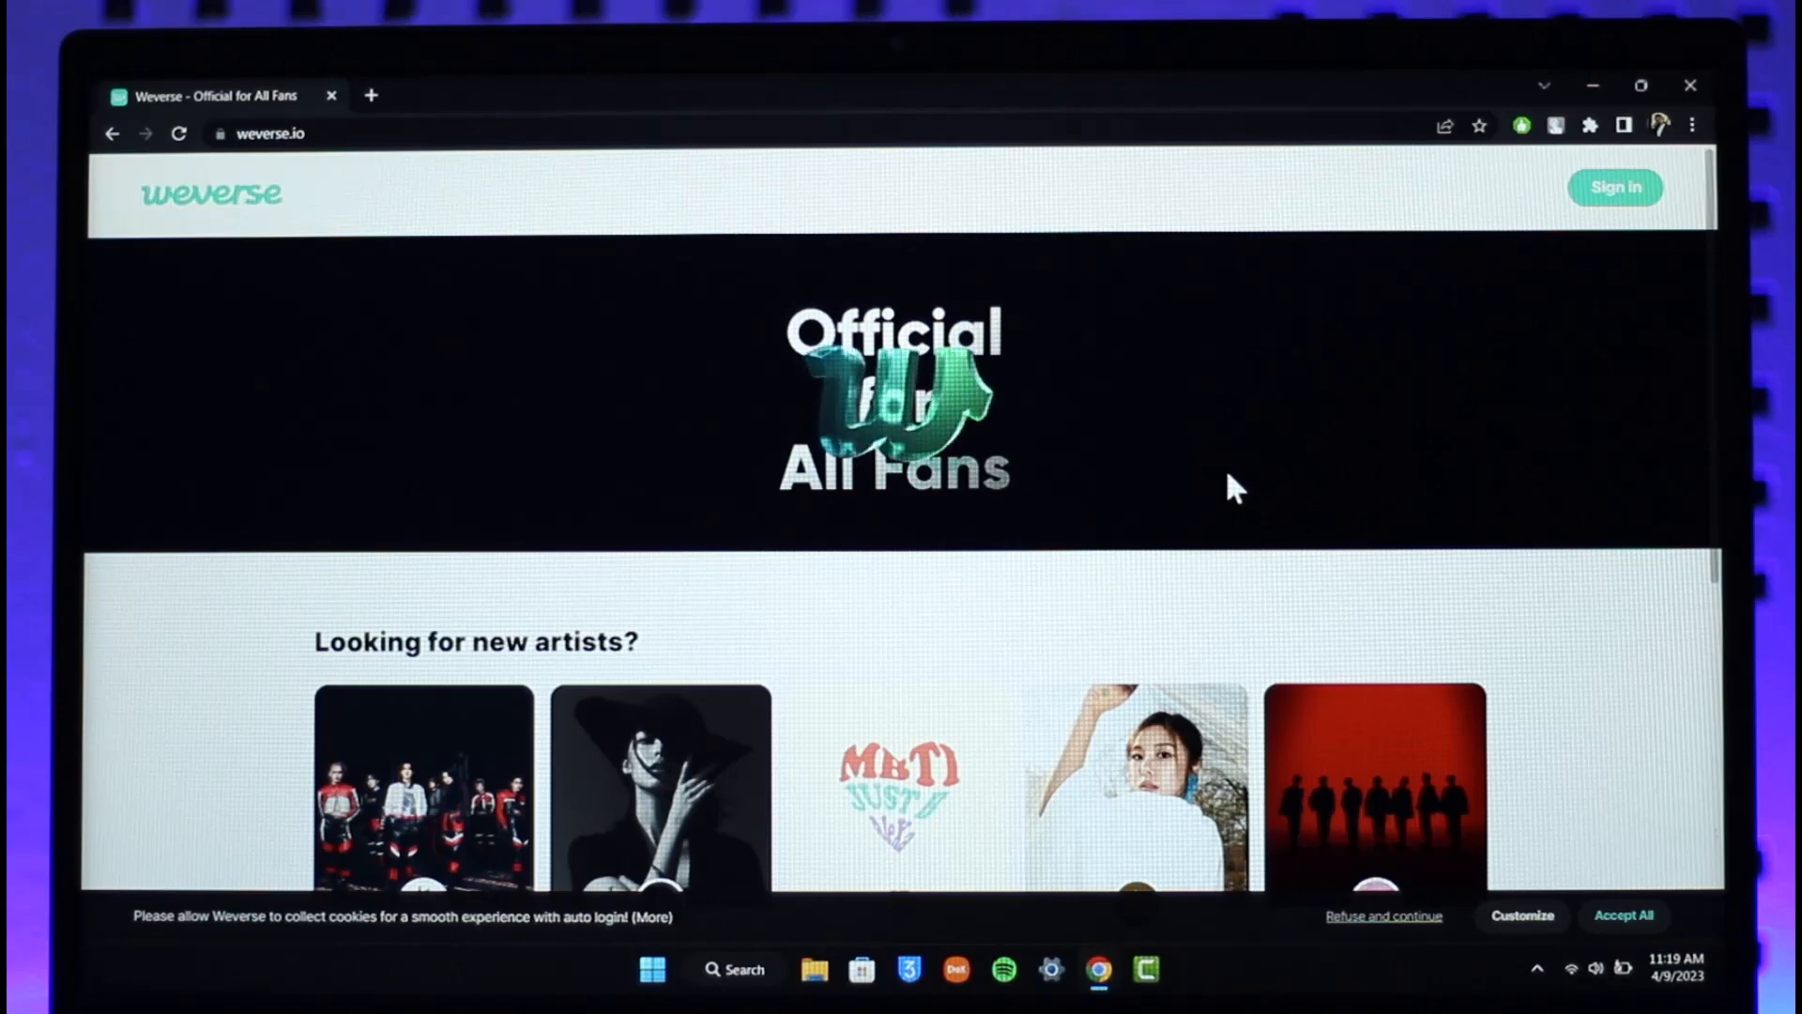
{"action": "mouse_move", "coordinate": [1614, 188]}
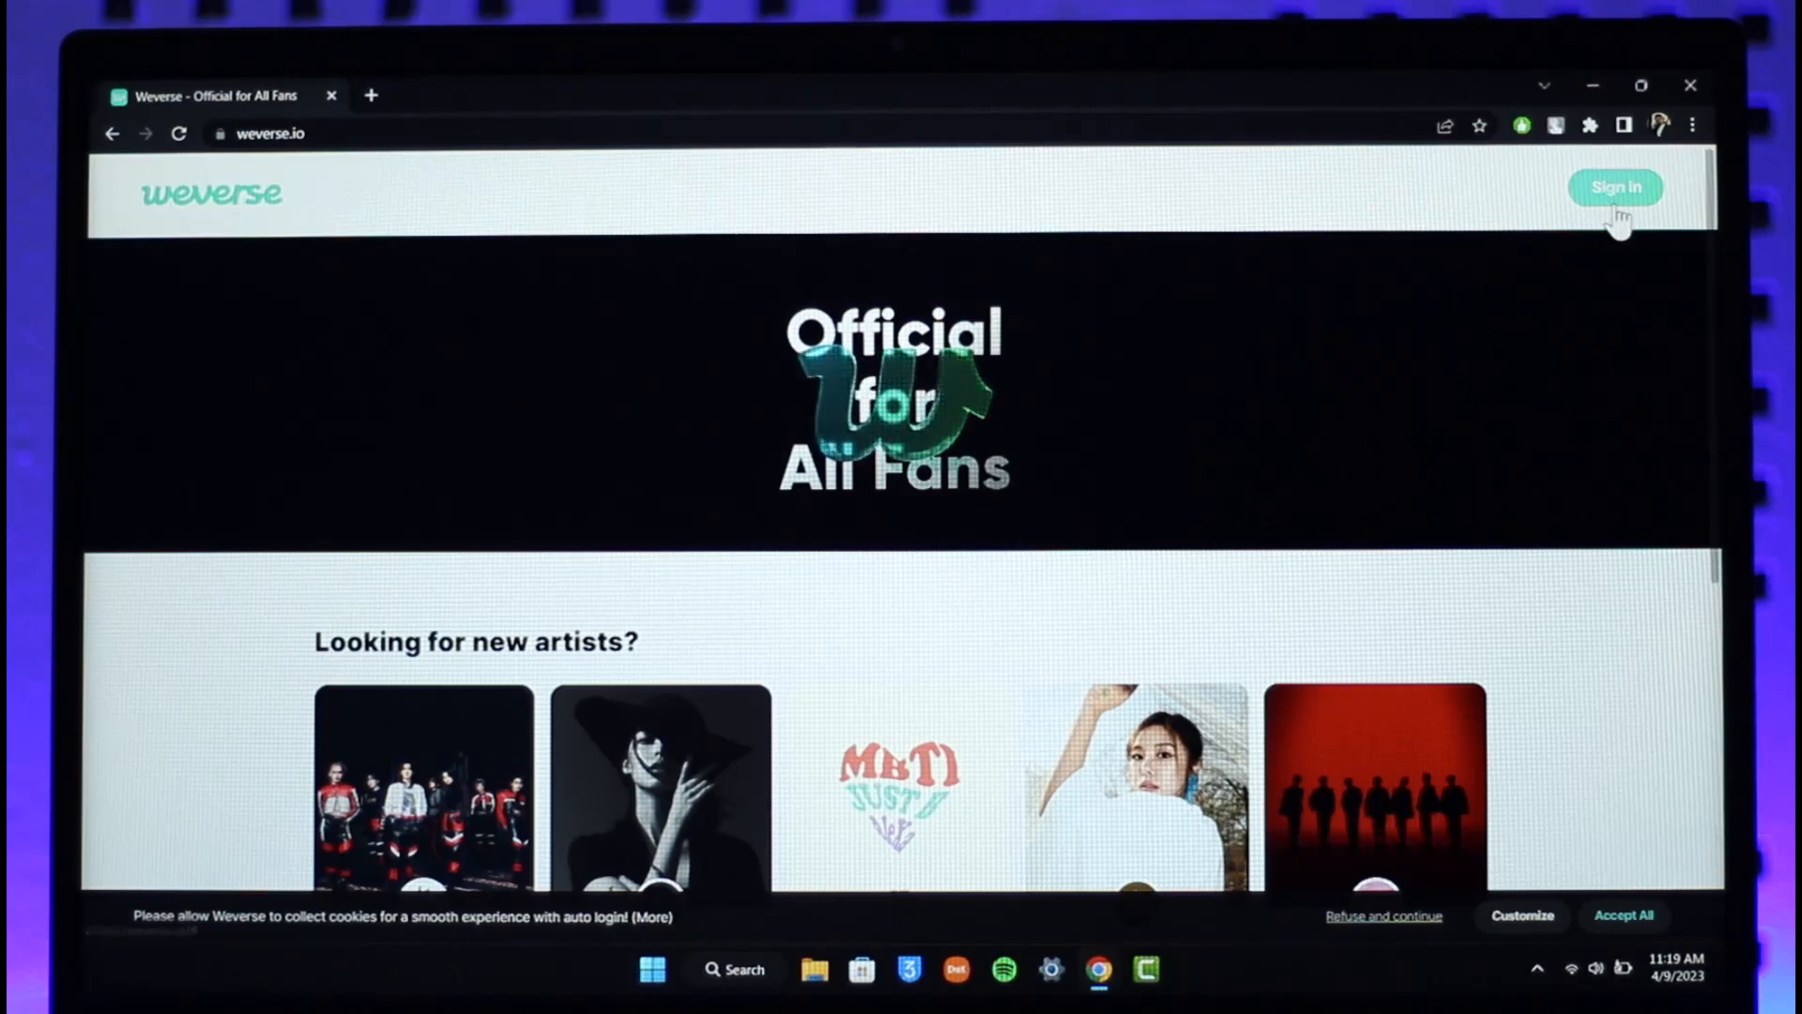
{"action": "left_click", "coordinate": [1615, 186]}
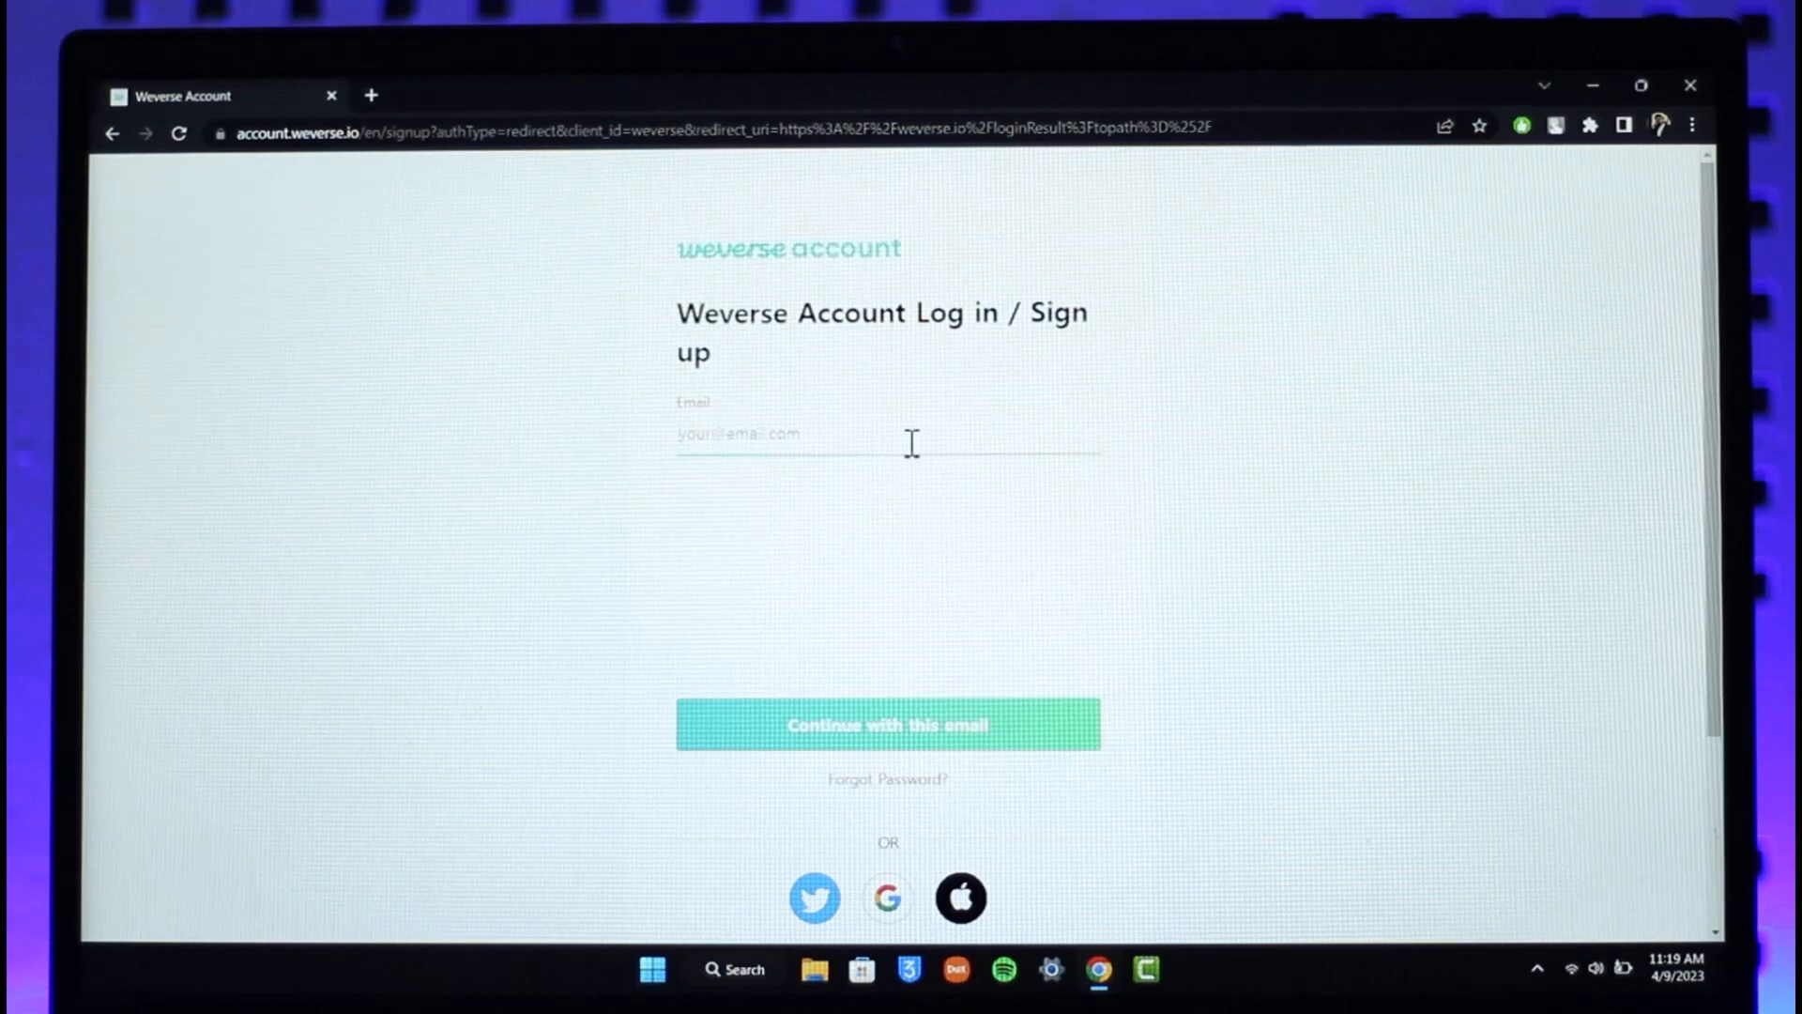
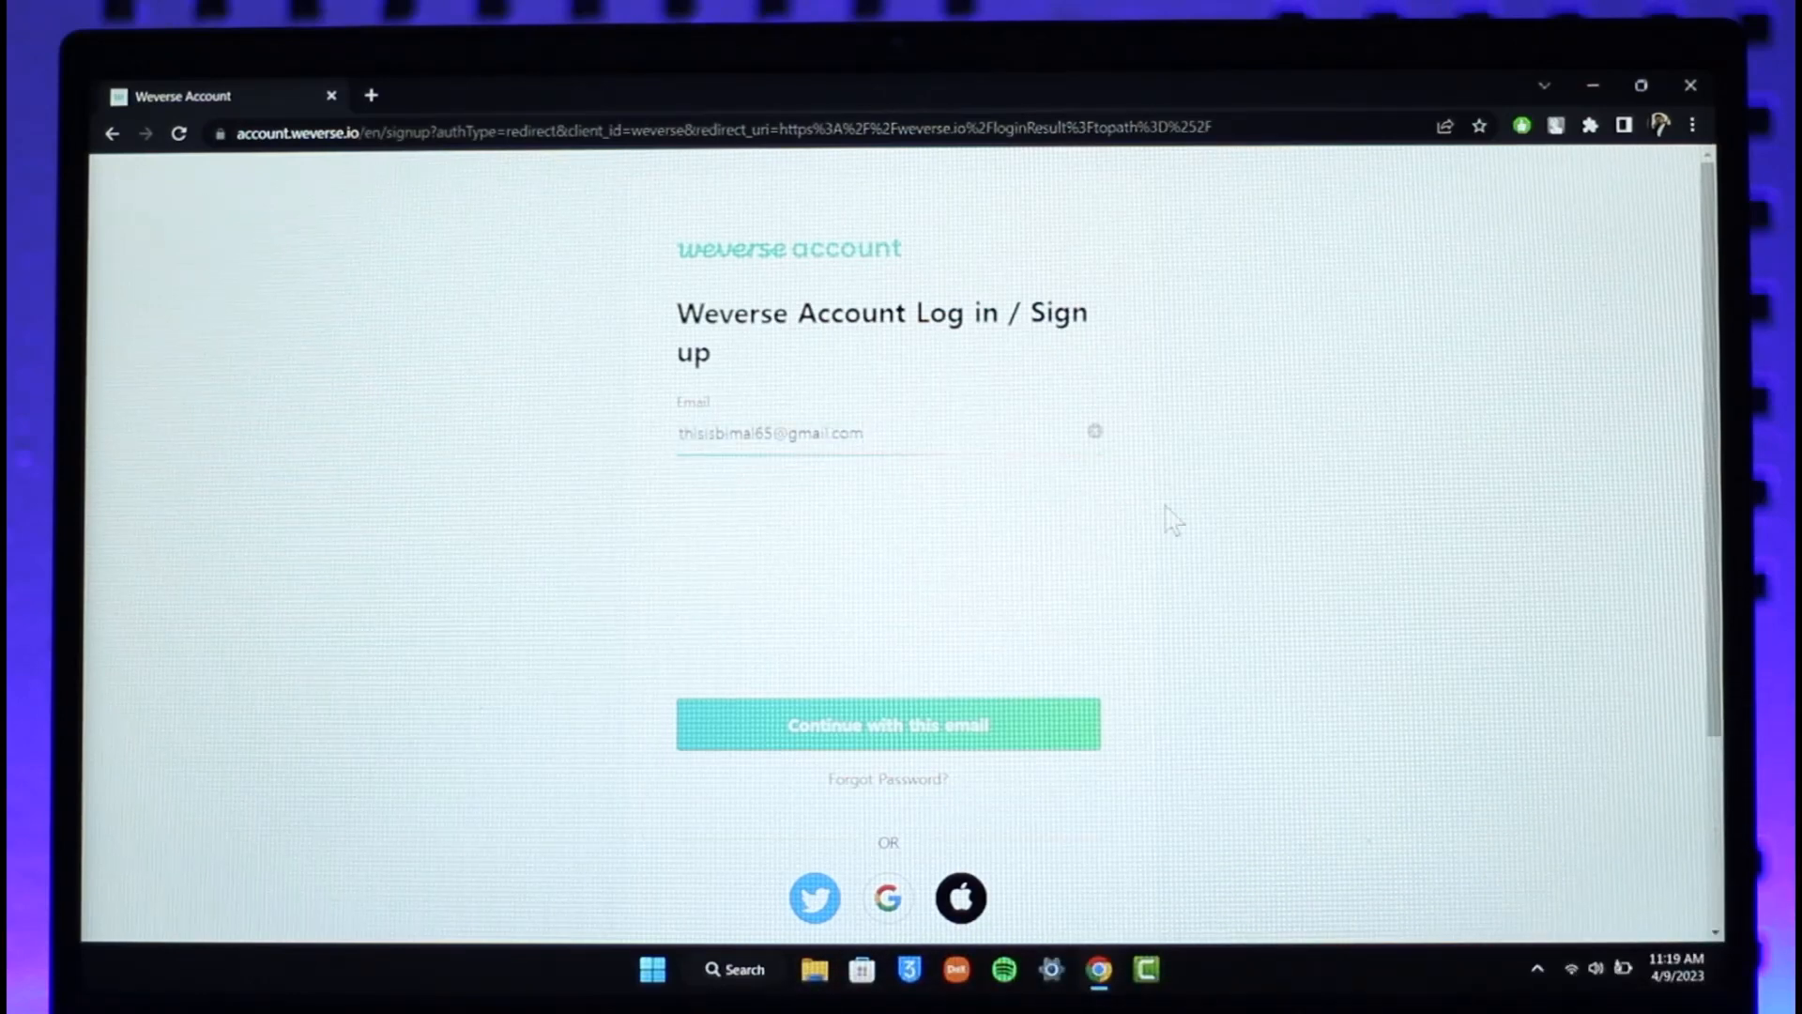
{"action": "mouse_move", "coordinate": [1075, 726]}
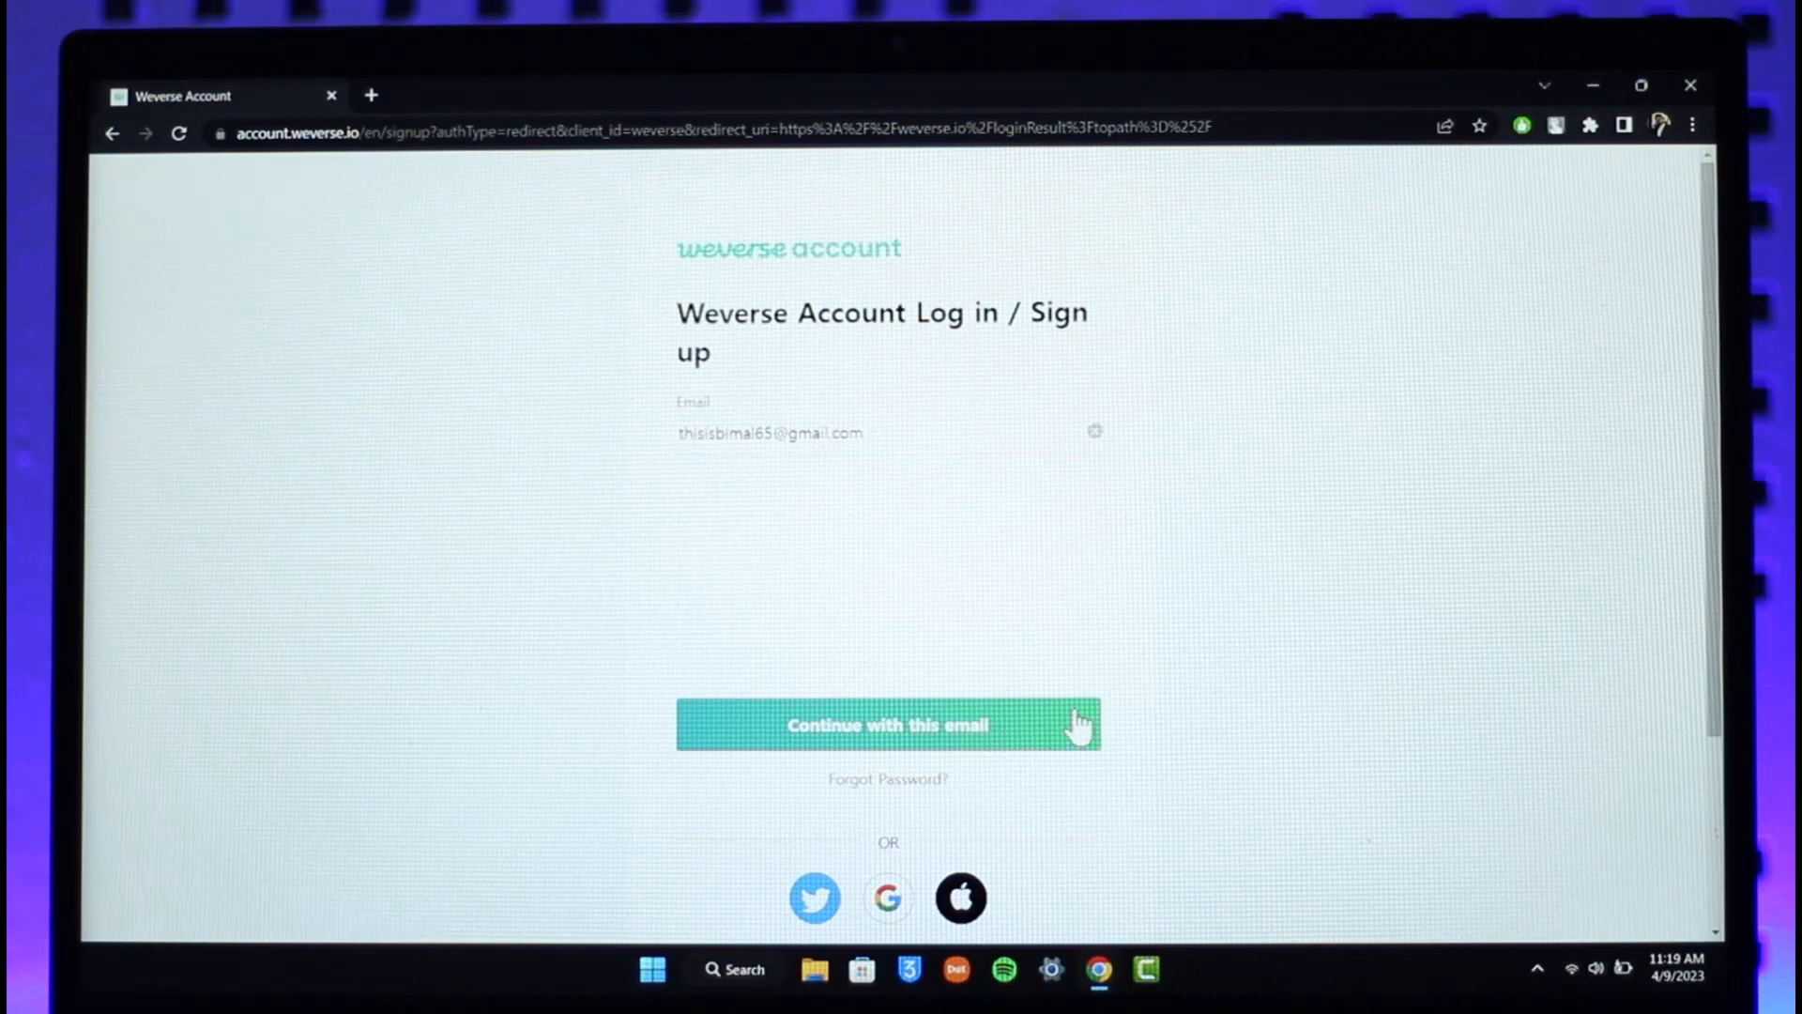
Continue with the entered email, then choose 'Forgot Password?' to reach the reset page
{"action": "left_click", "coordinate": [886, 723]}
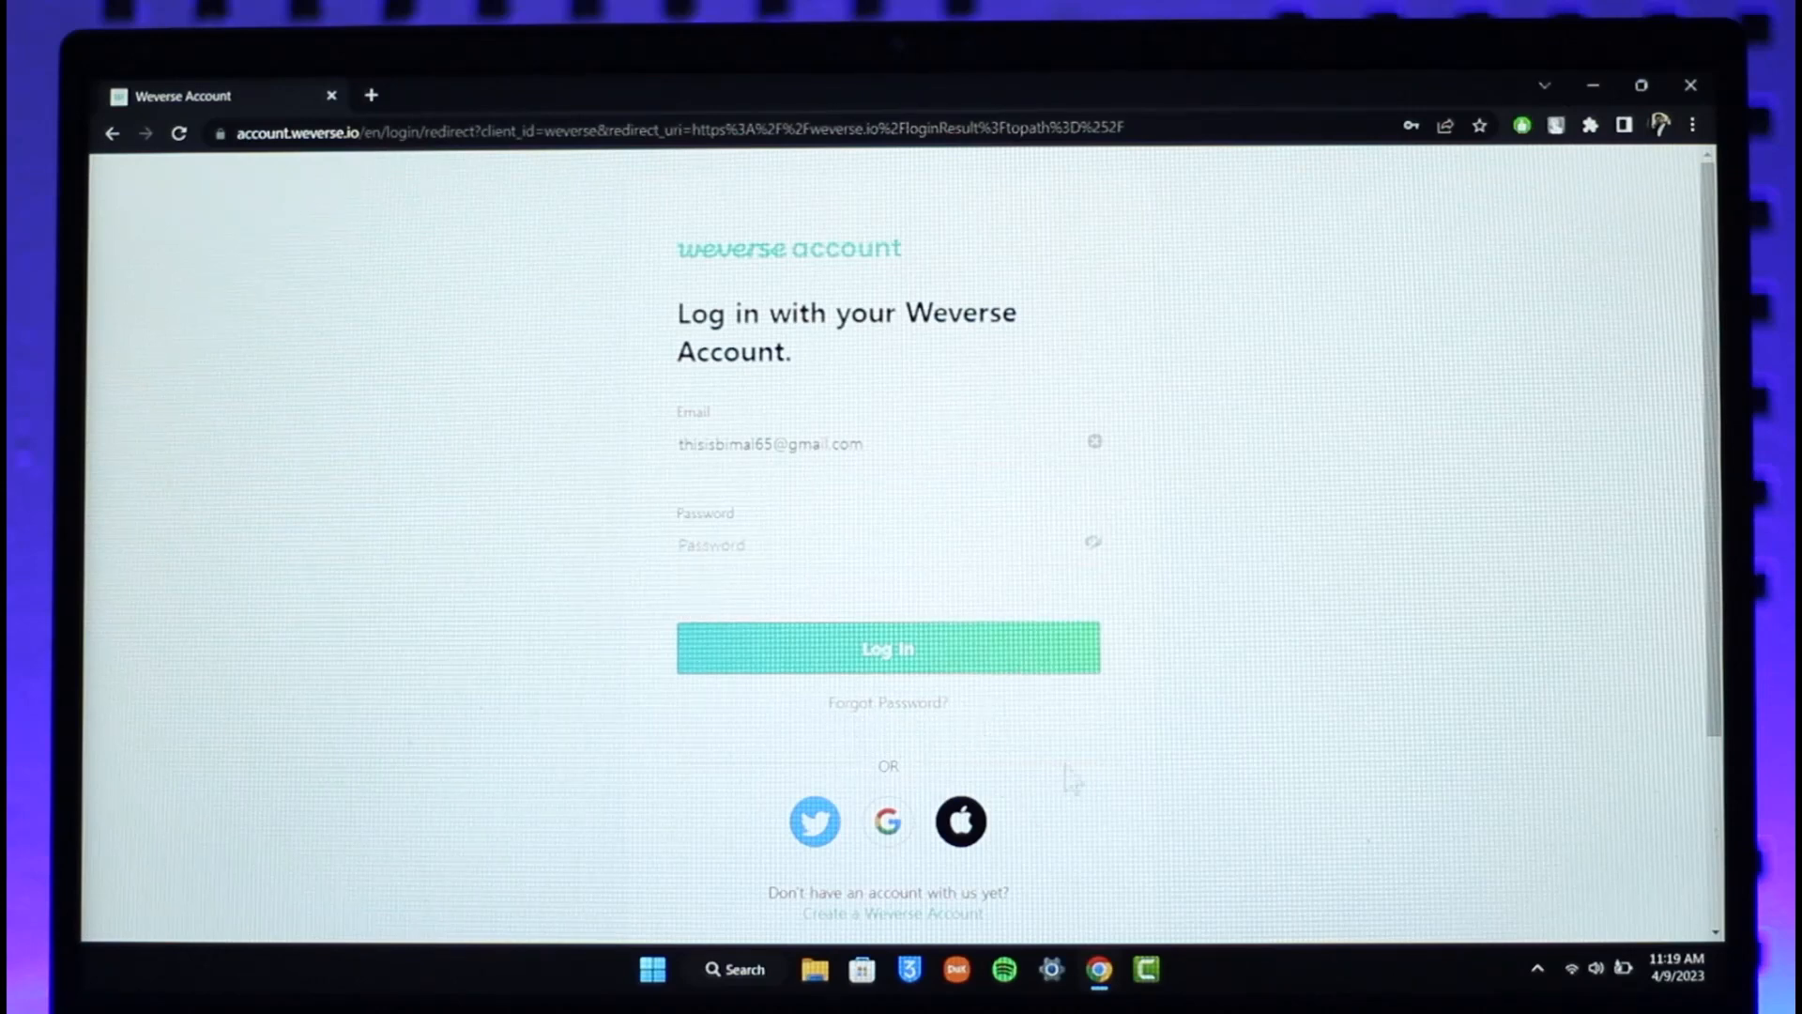
{"action": "mouse_move", "coordinate": [890, 736]}
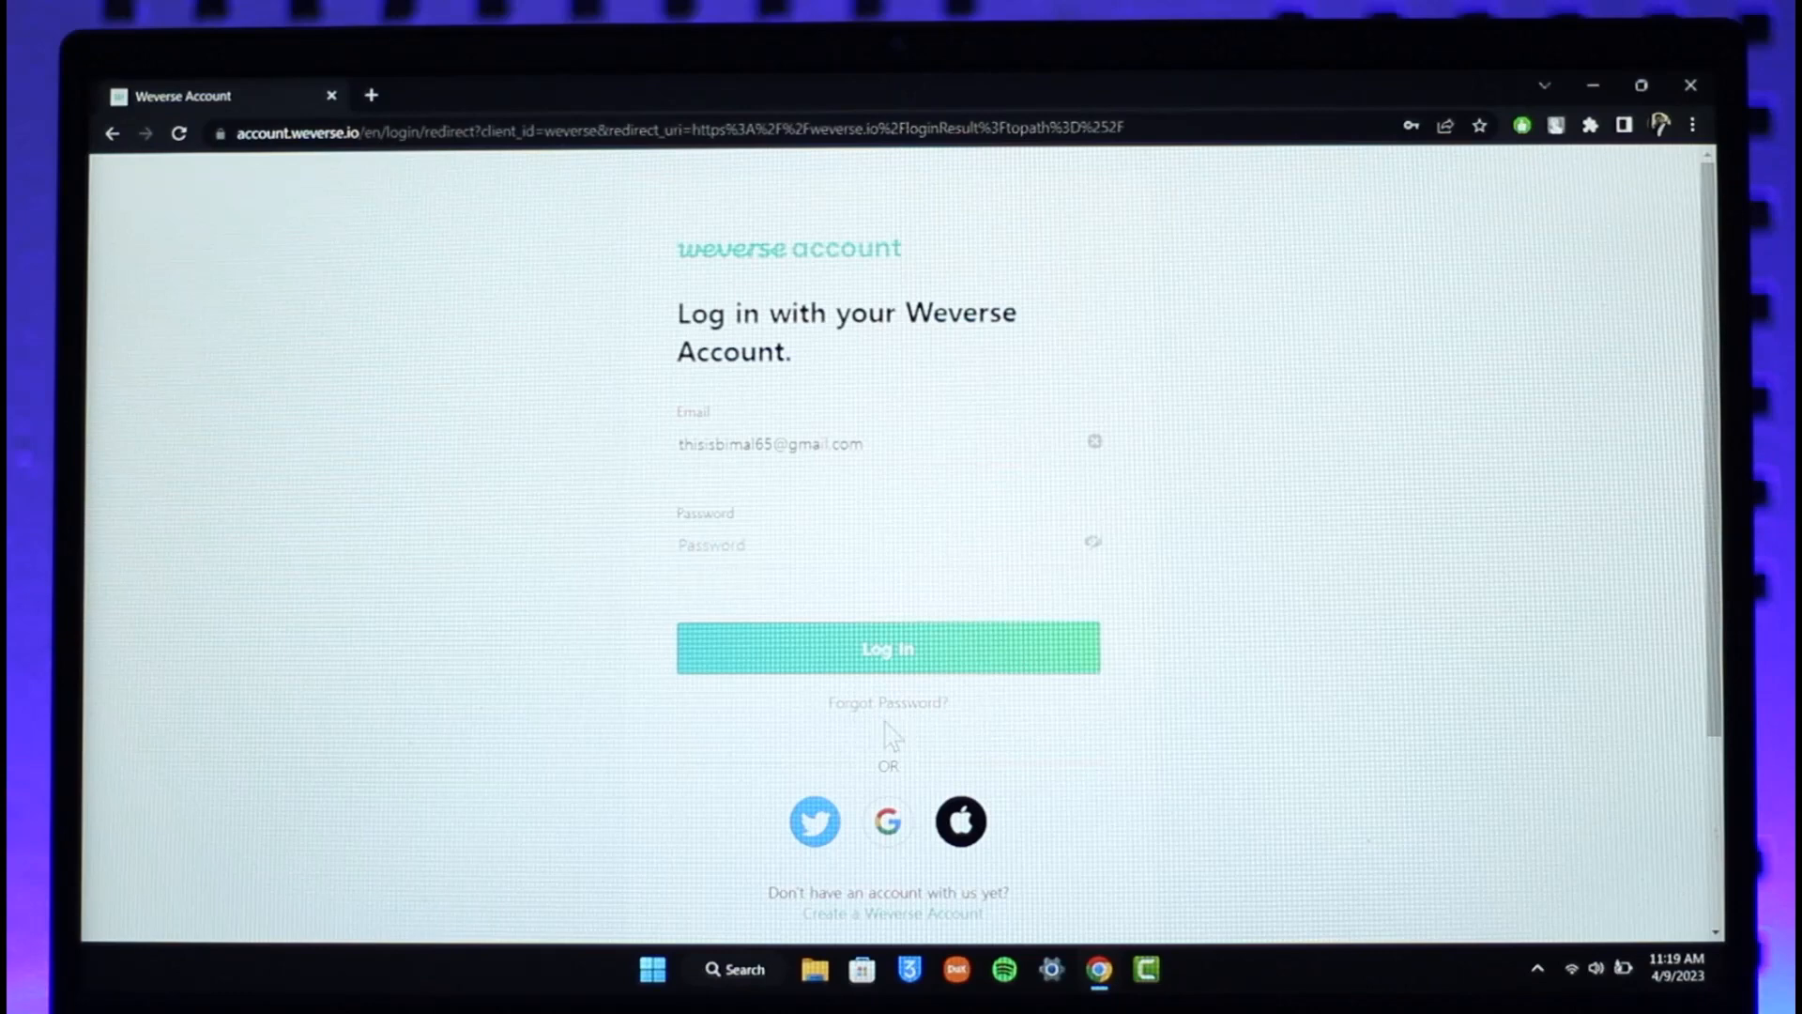
{"action": "left_click", "coordinate": [886, 702]}
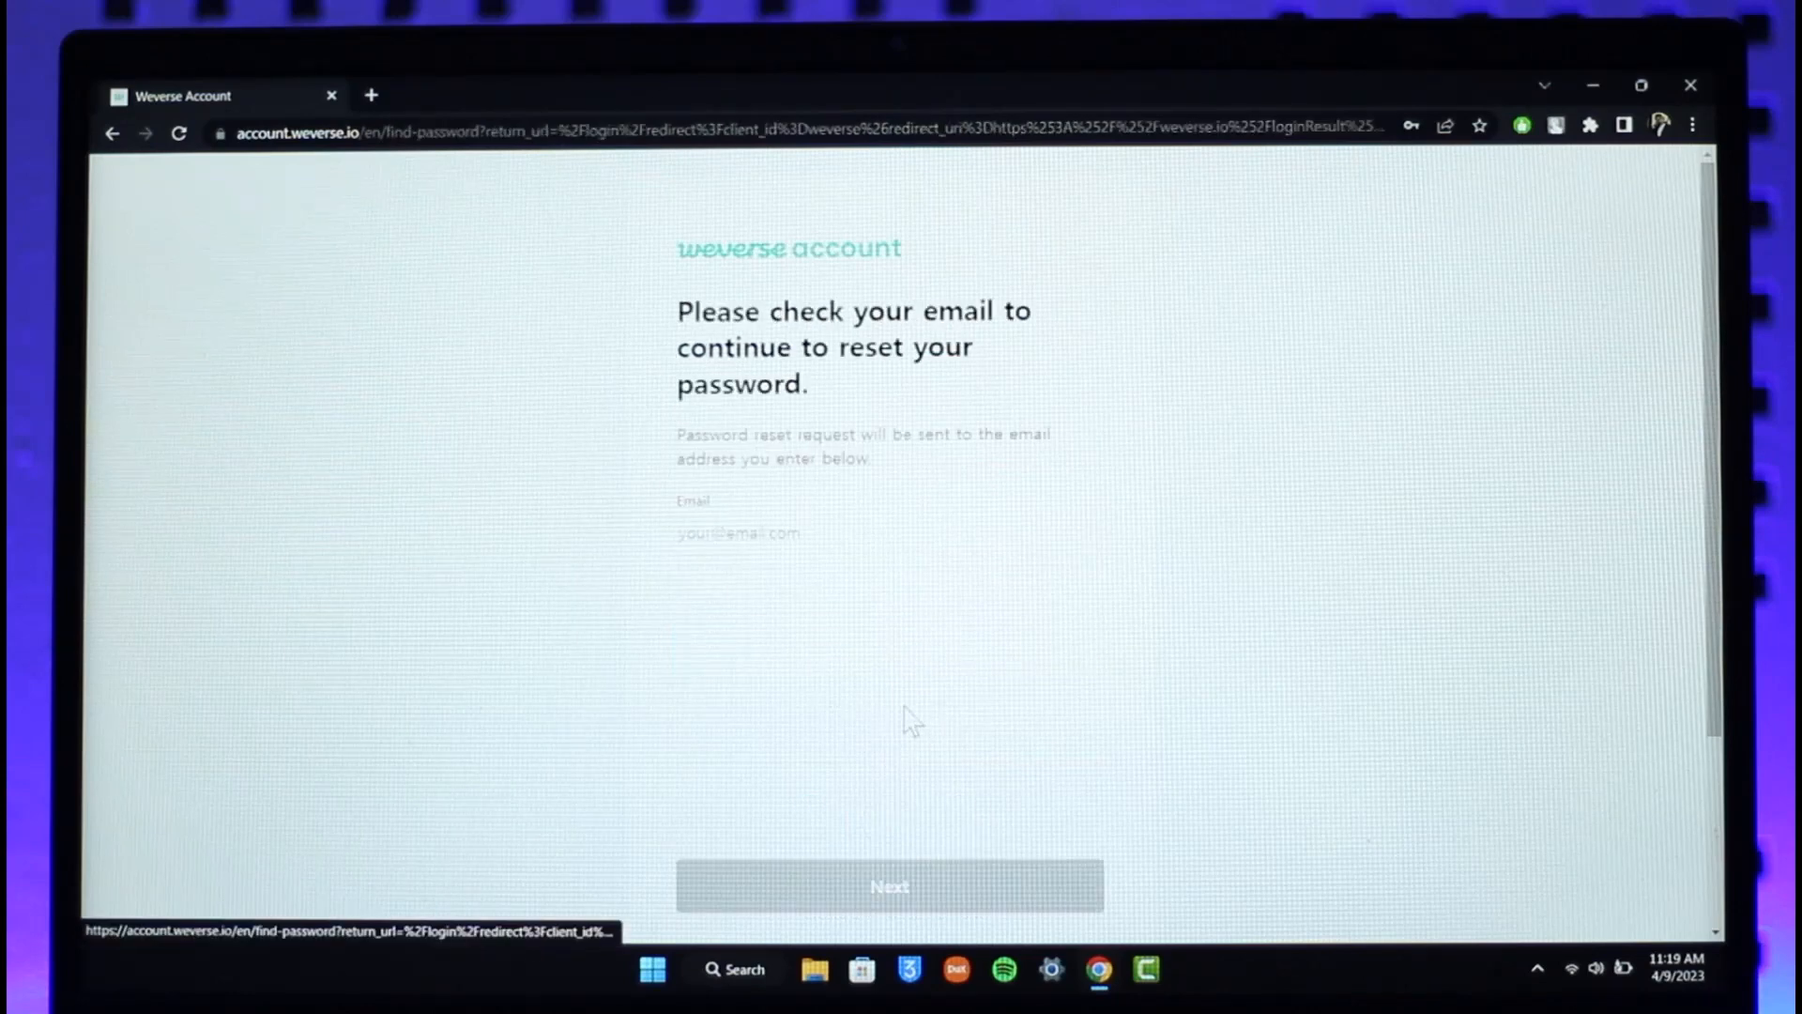
Paste the account email, submit the reset request, and dismiss the 'Email sent!' confirmation
{"action": "left_click", "coordinate": [804, 532]}
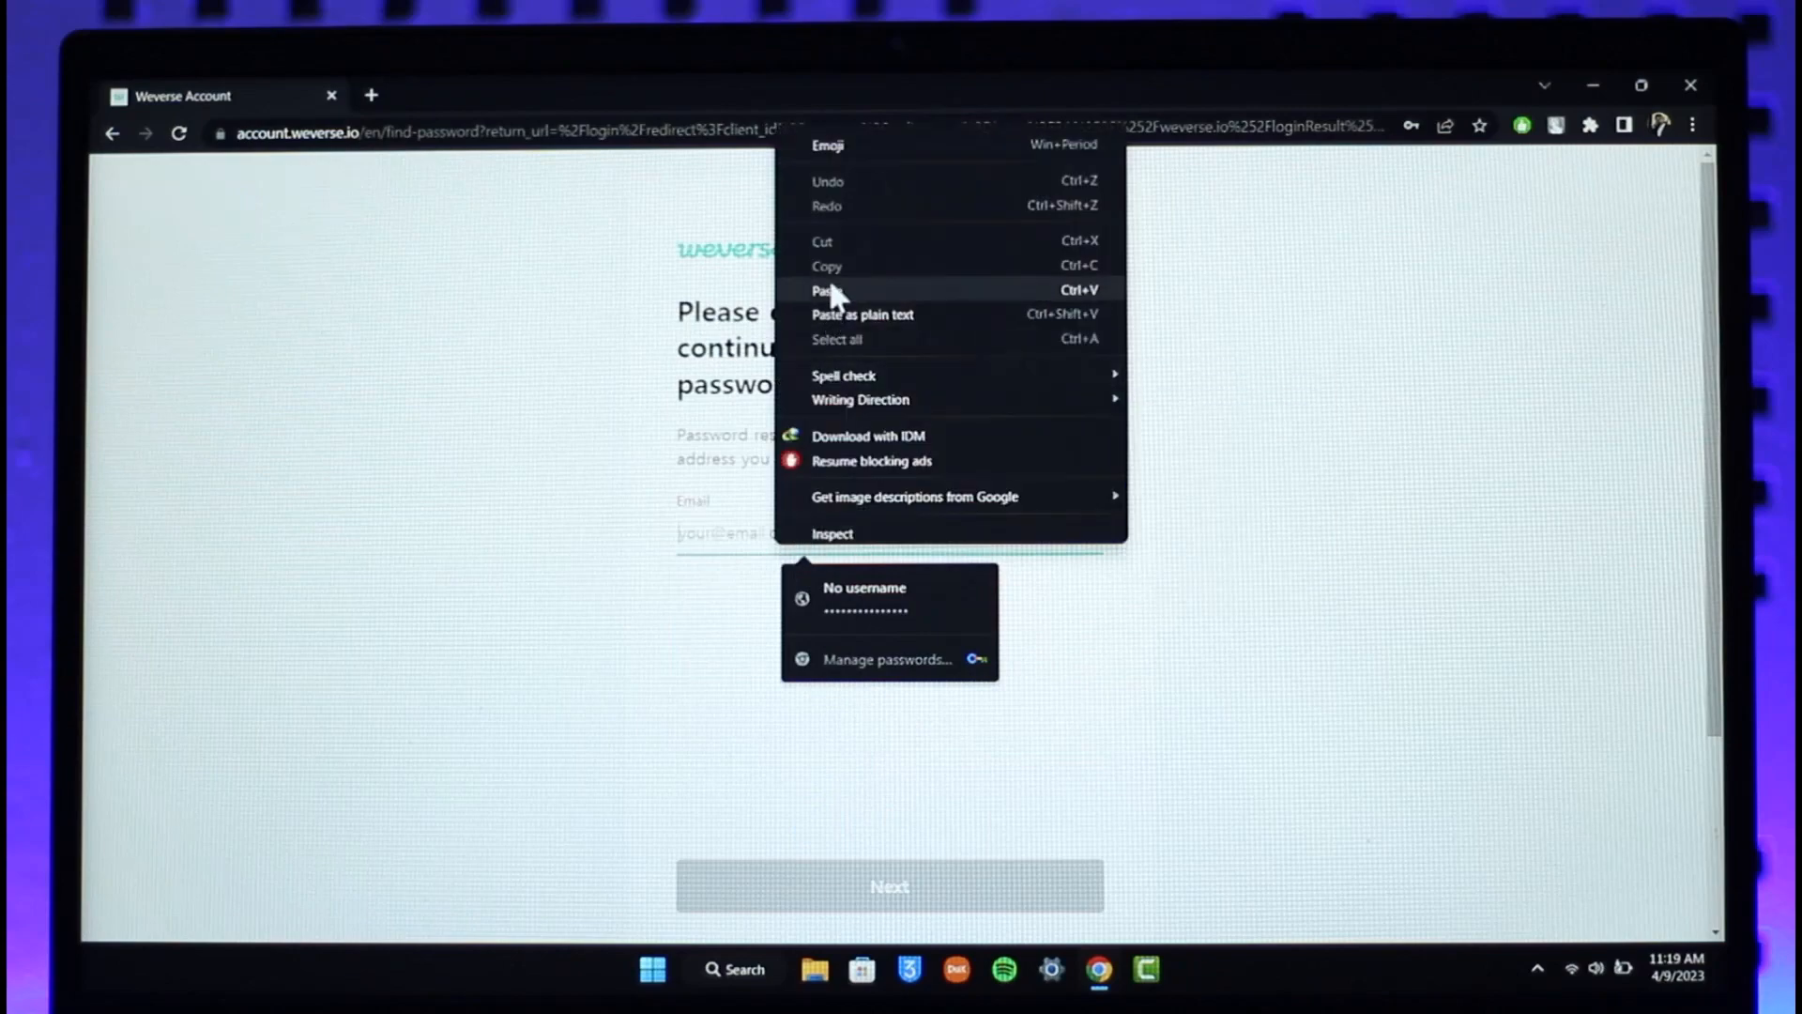
{"action": "left_click", "coordinate": [825, 290]}
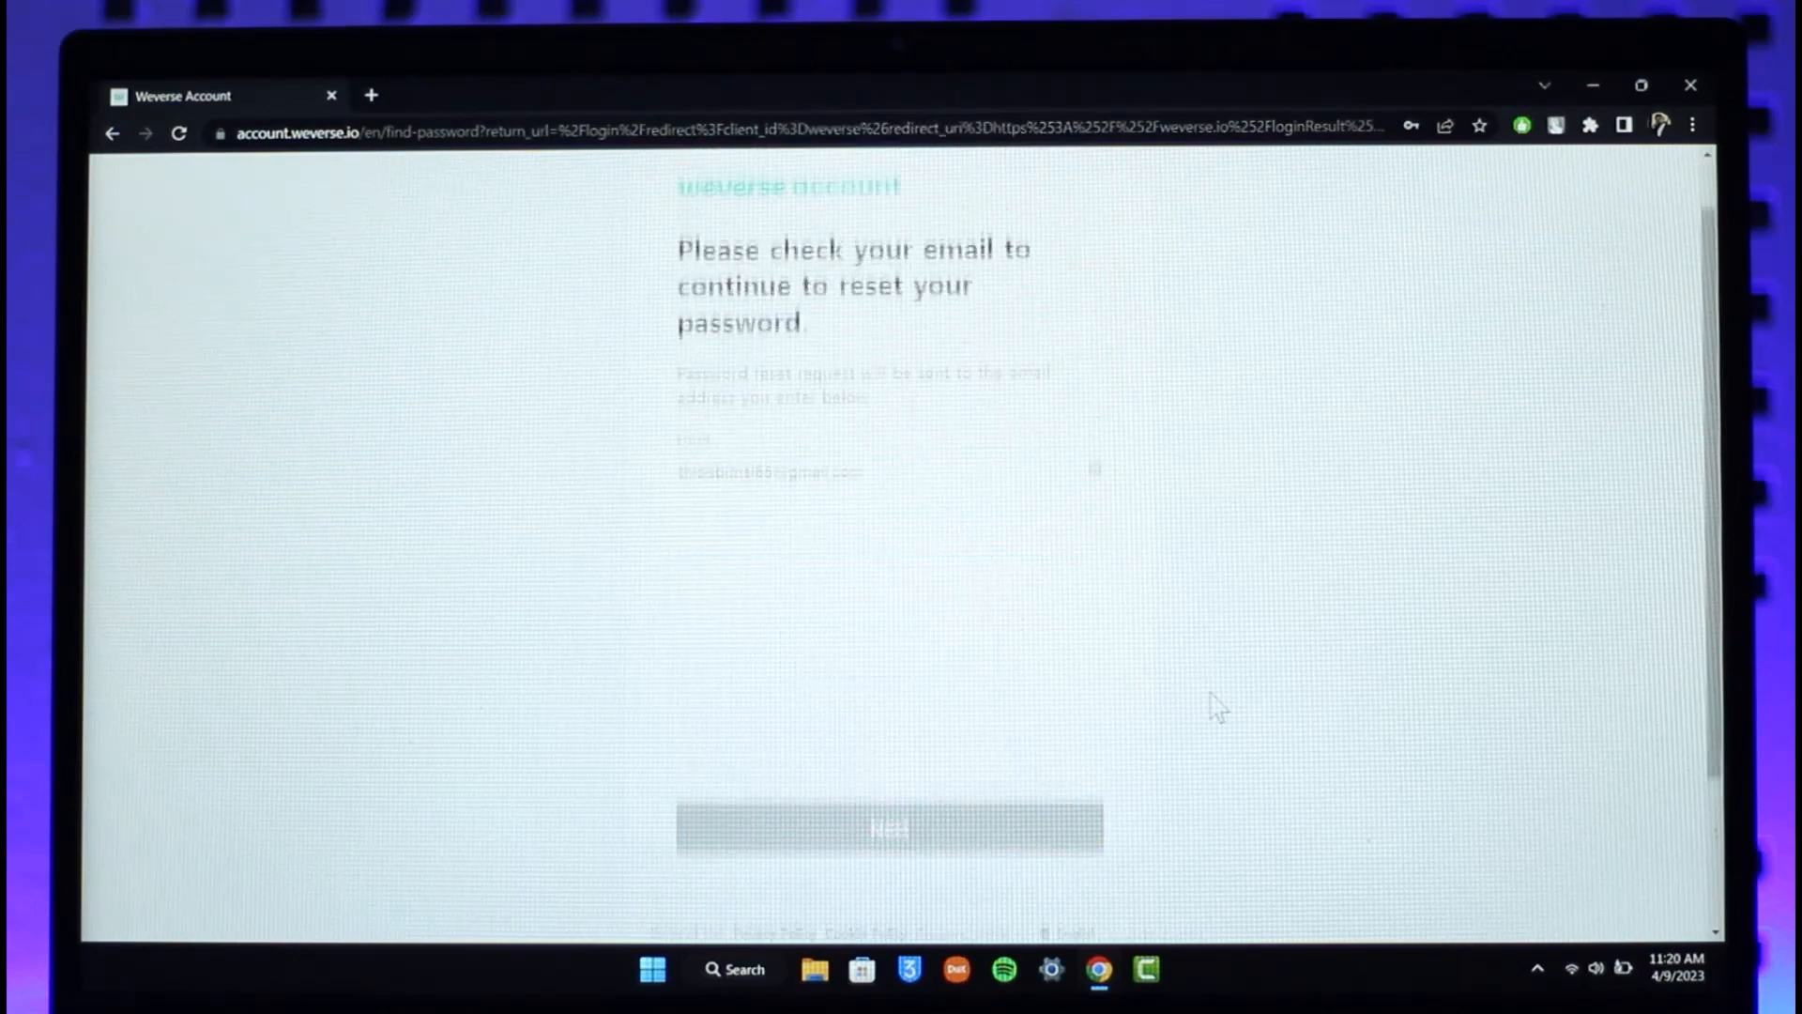
{"action": "left_click", "coordinate": [890, 825]}
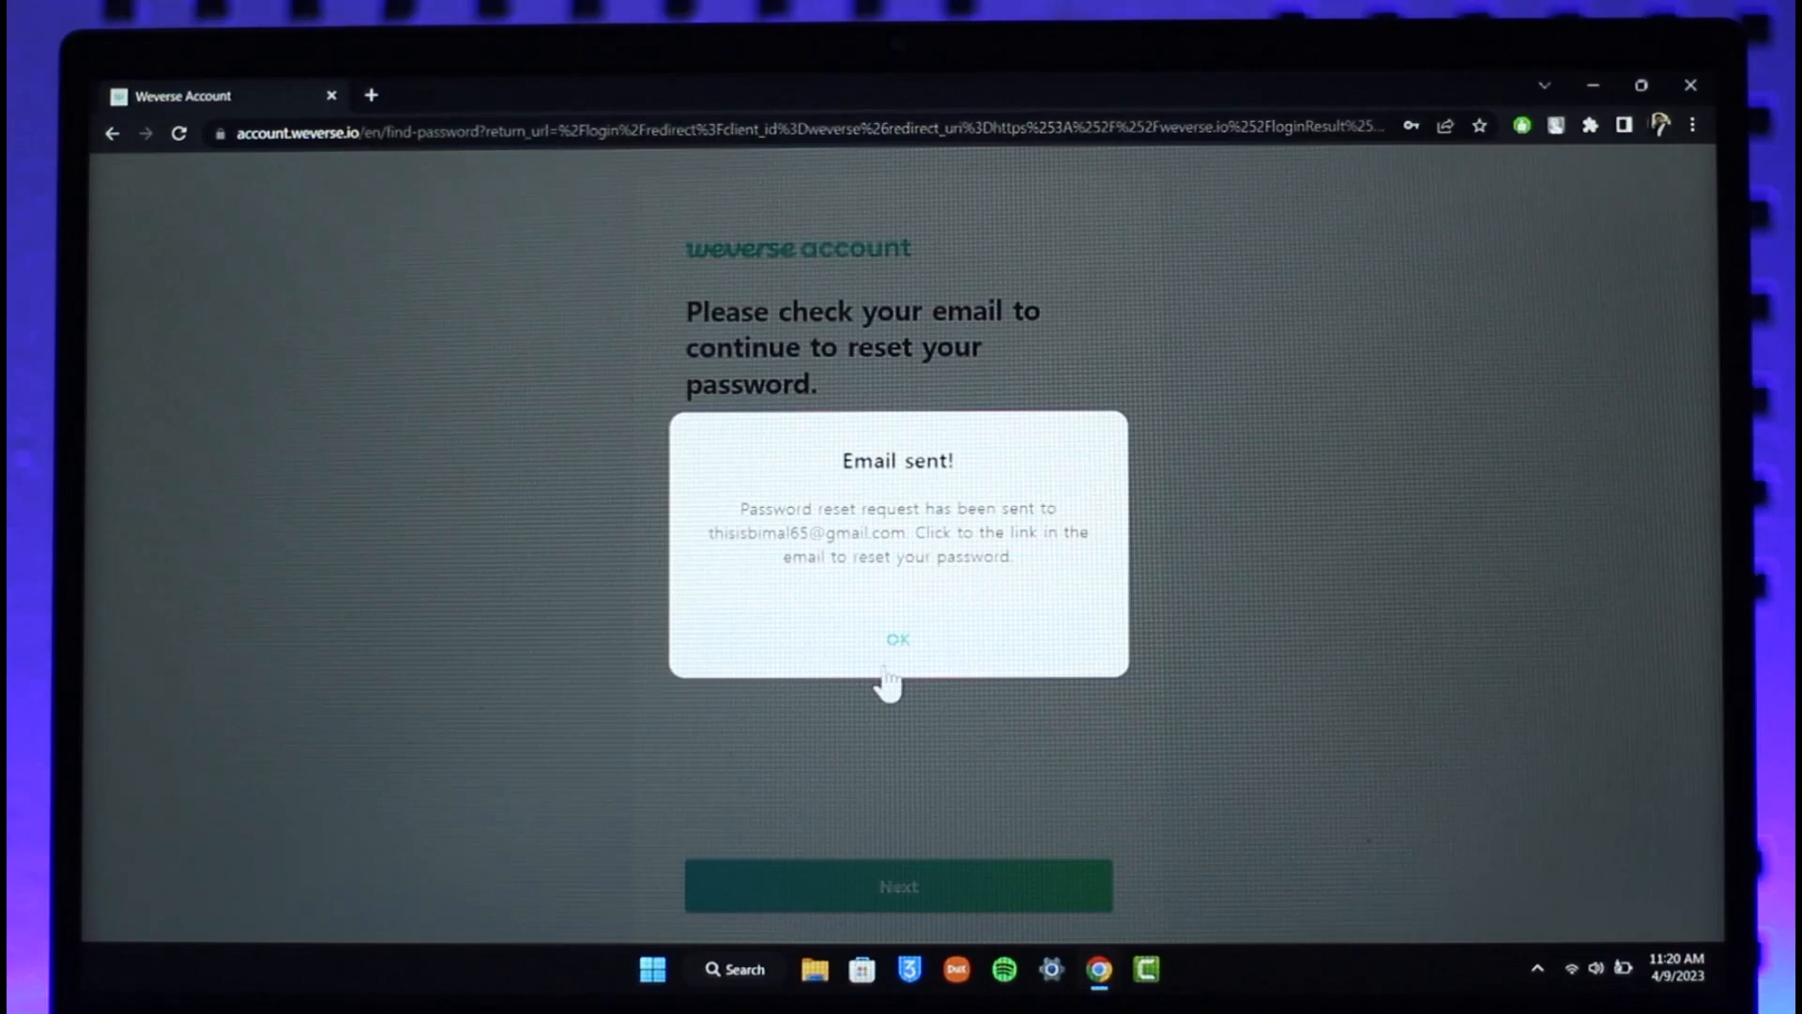
{"action": "left_click", "coordinate": [621, 93]}
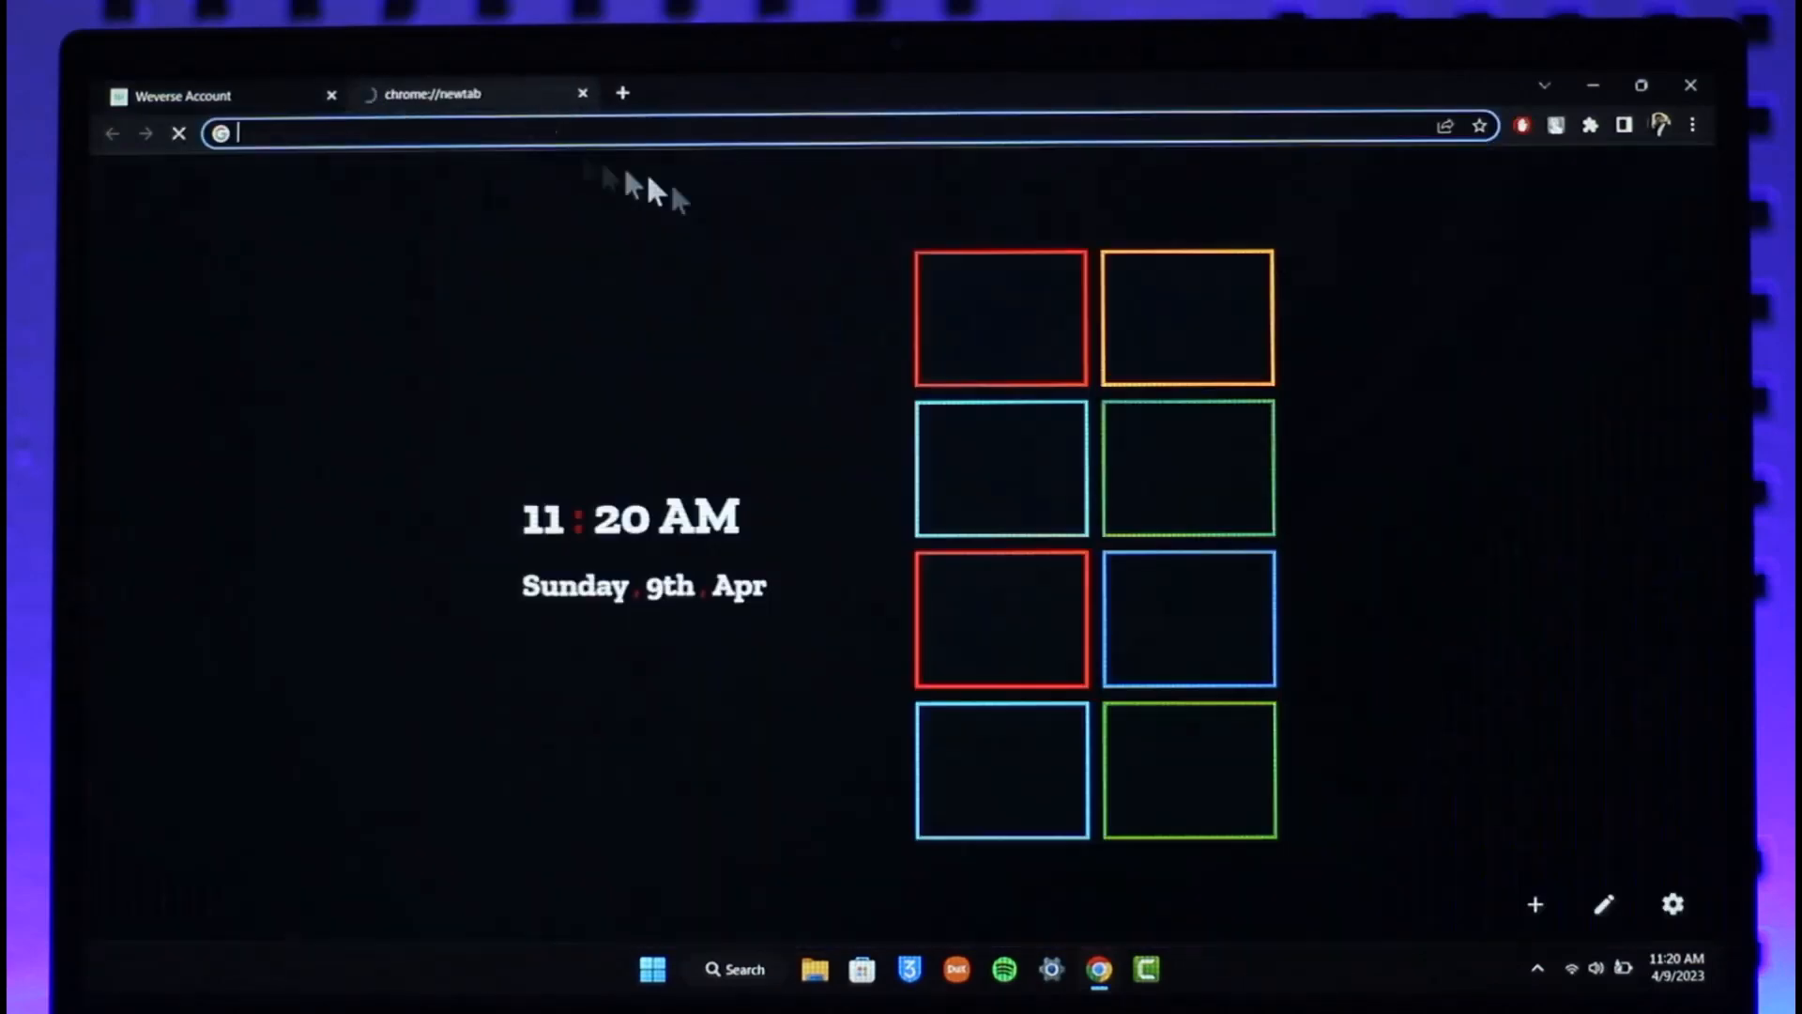
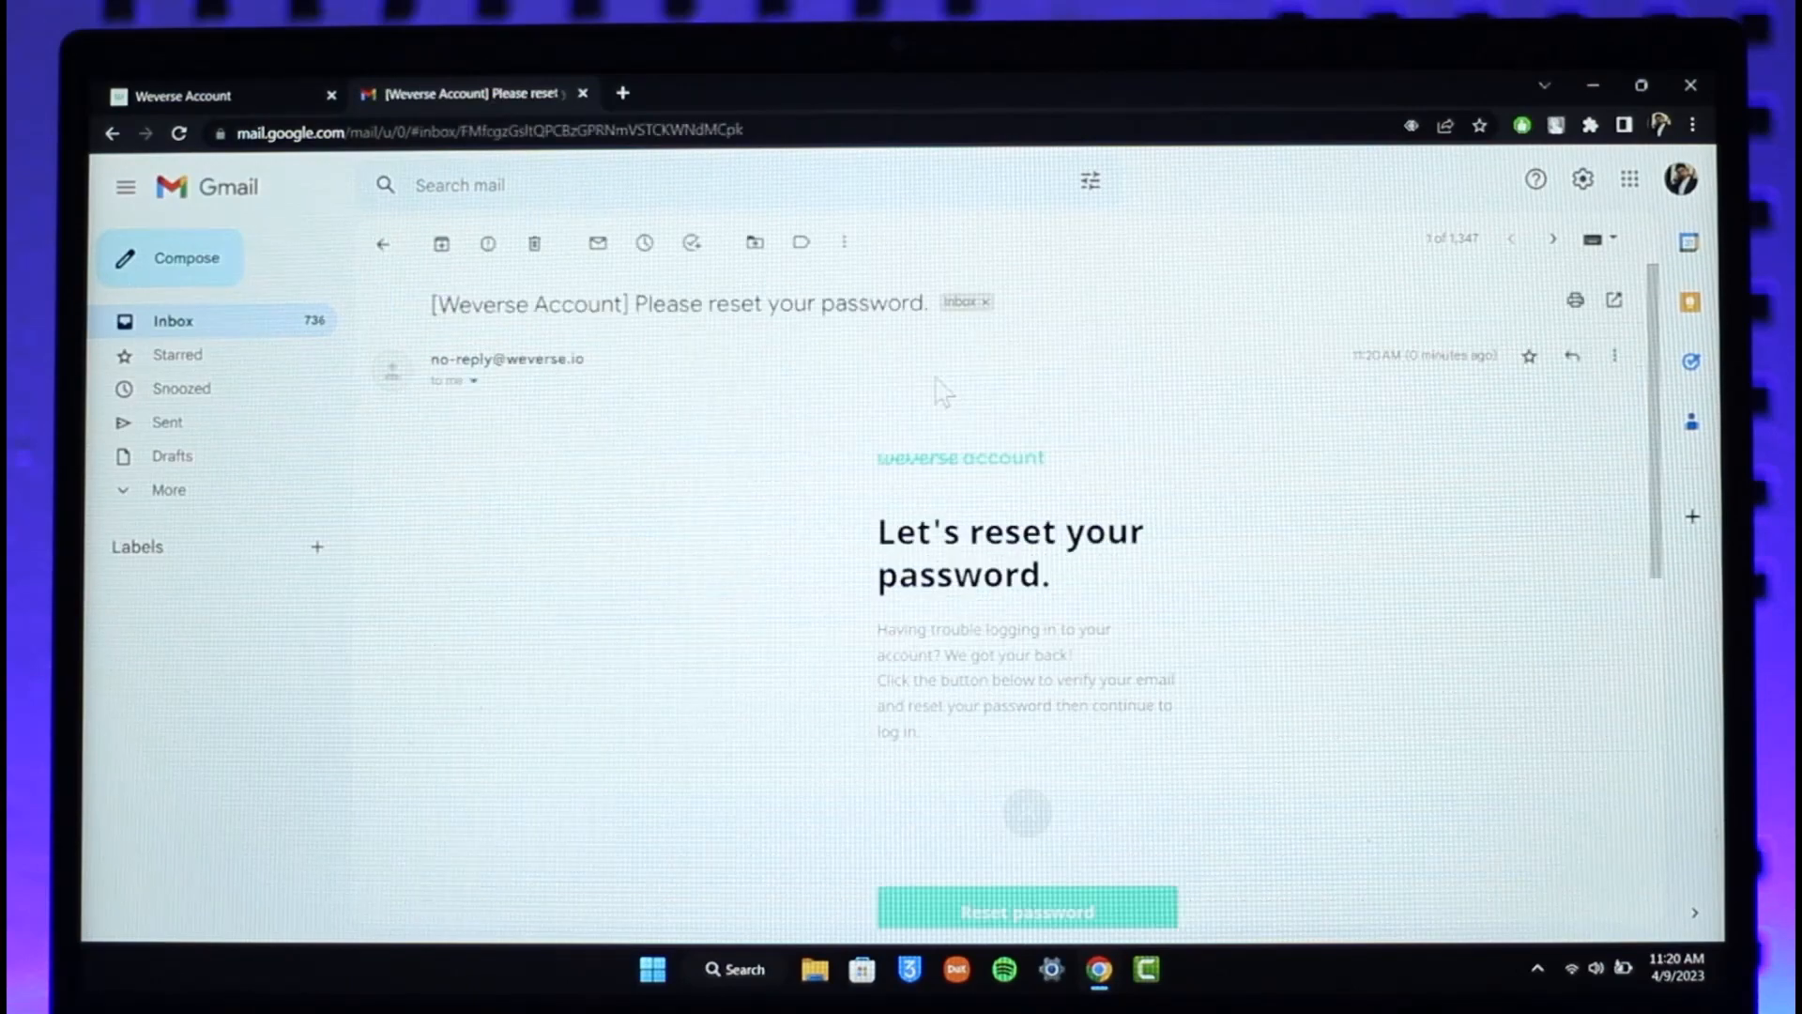
Open the Weverse reset email in Gmail and follow its 'Reset password' link
{"action": "scroll", "scroll_direction": "down", "scroll_amount": 3}
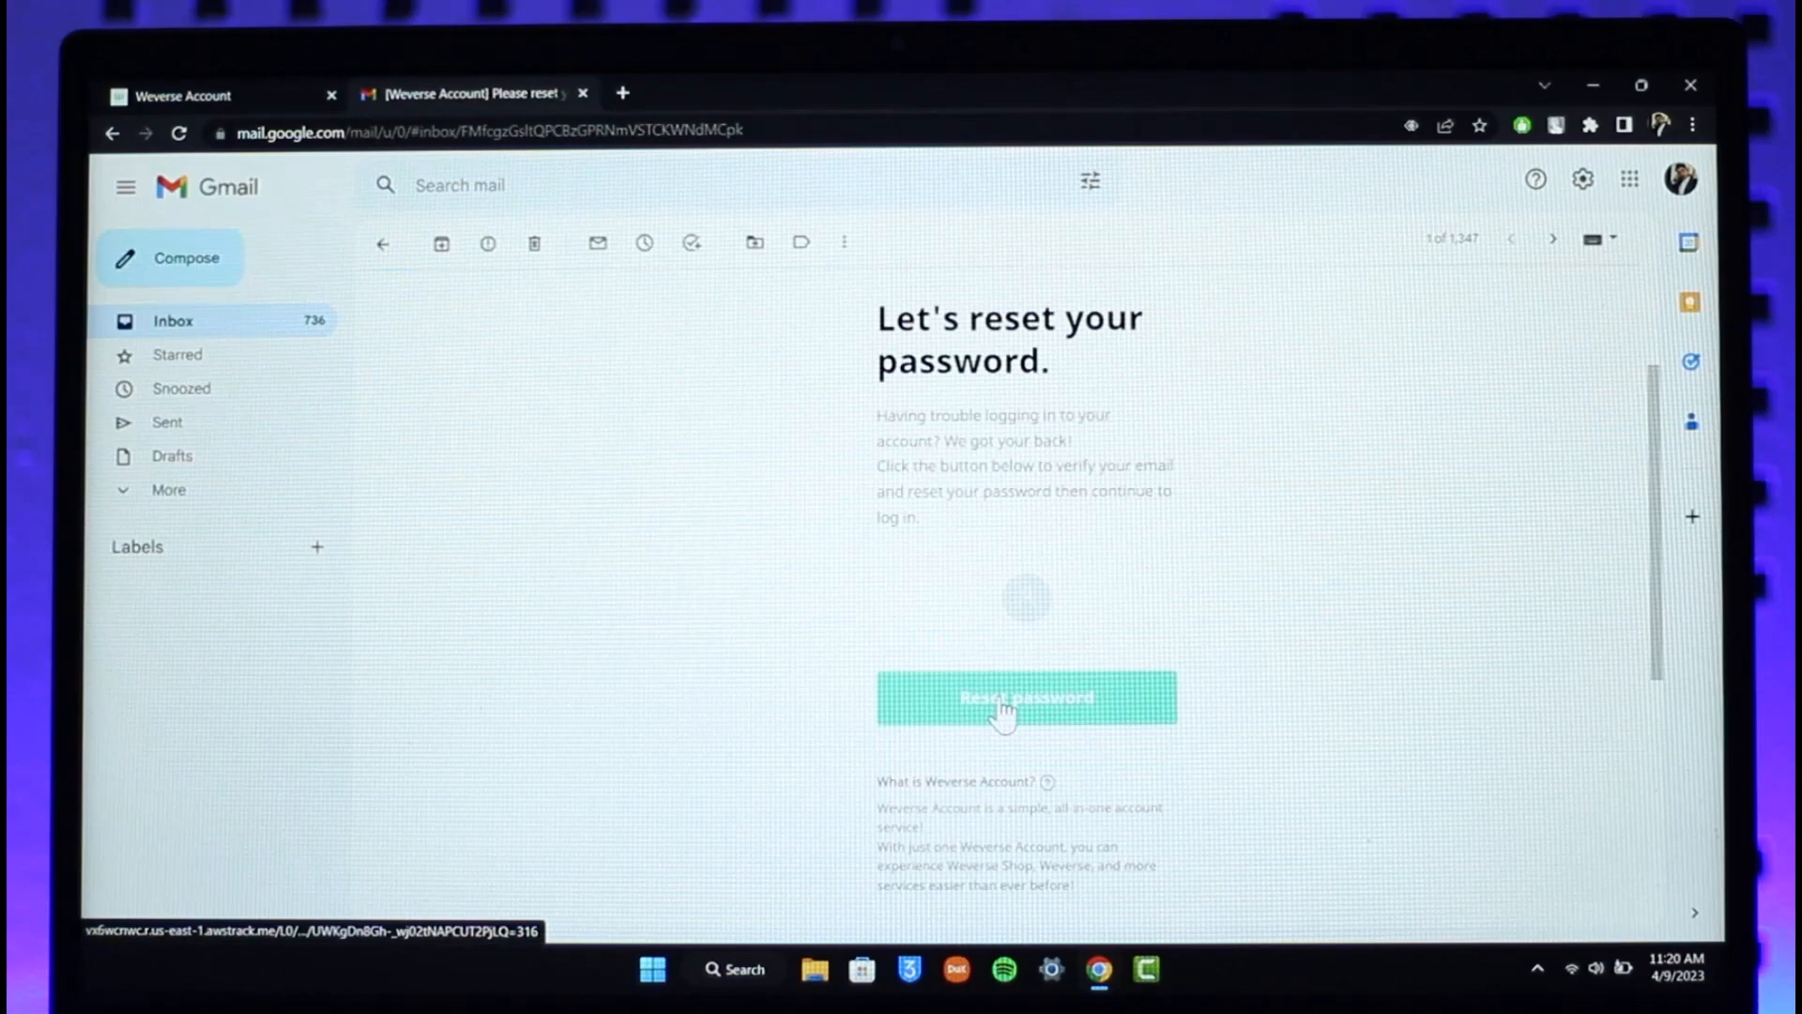
{"action": "left_click", "coordinate": [1024, 697]}
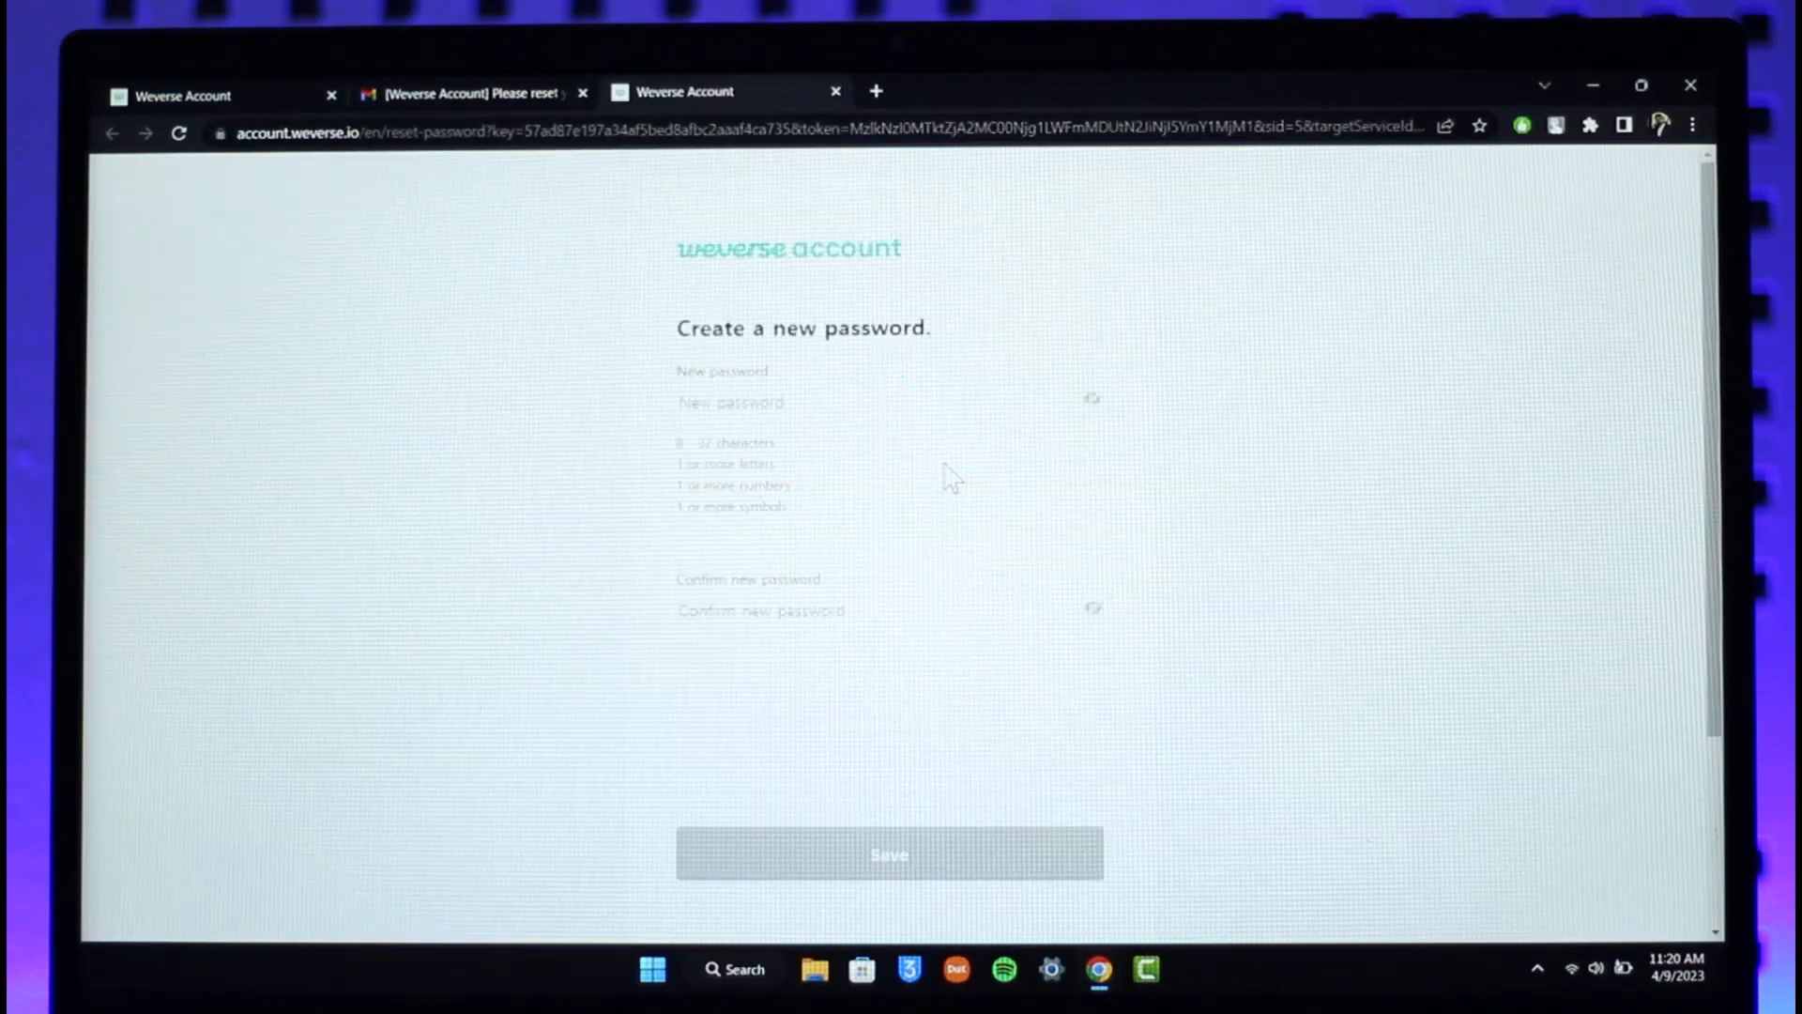